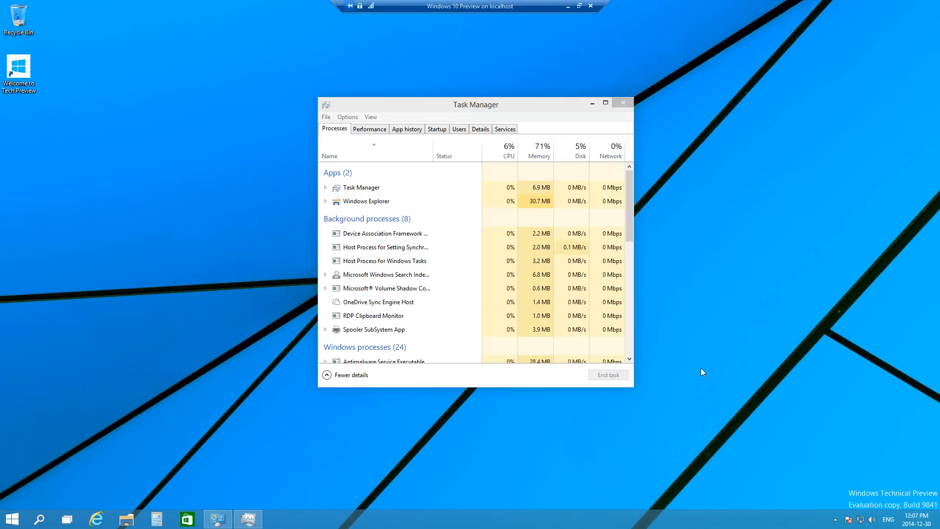
{"action": "mouse_move", "coordinate": [511, 407]}
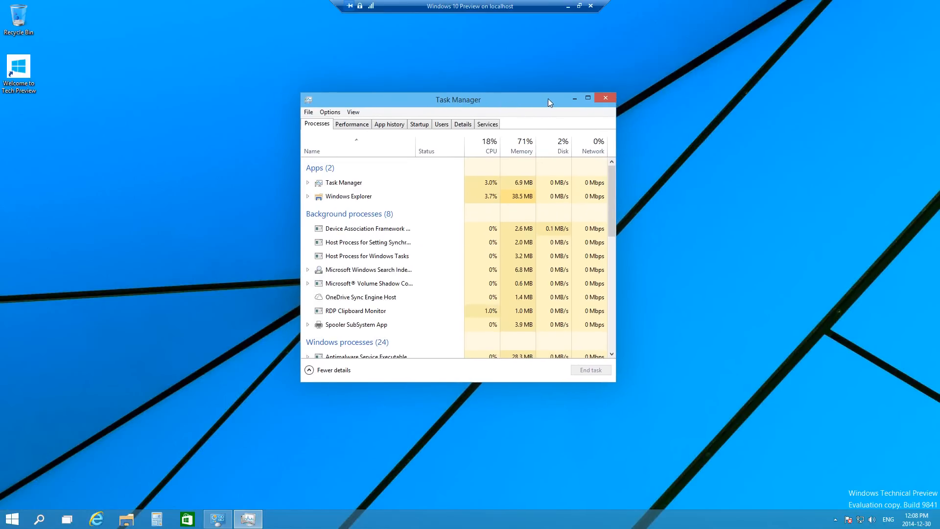
- Drag the Task Manager window slightly up and to the left on the desktop
{"action": "left_click_drag", "start_coordinate": [549, 100], "coordinate": [513, 89]}
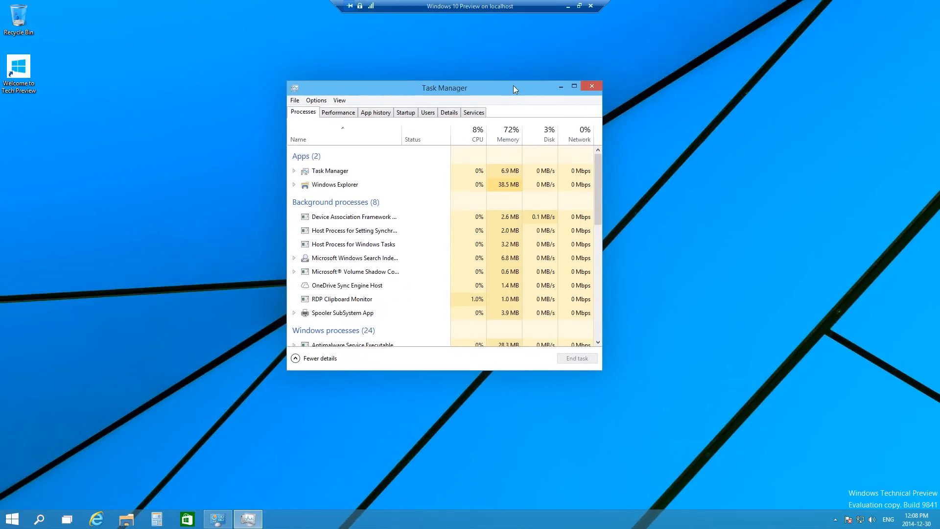
- Close Task Manager and bring up the Ctrl+Alt+Del security options screen
{"action": "left_click", "coordinate": [590, 87]}
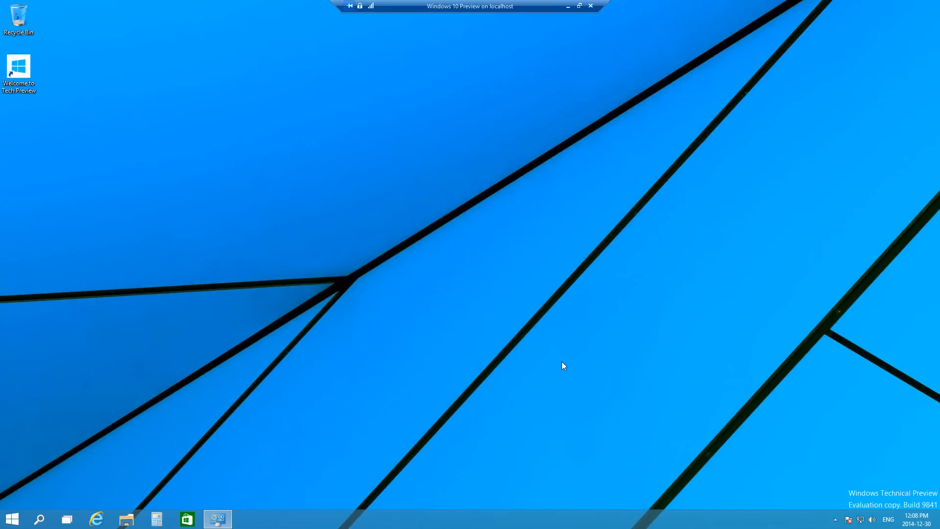
{"action": "mouse_move", "coordinate": [555, 355]}
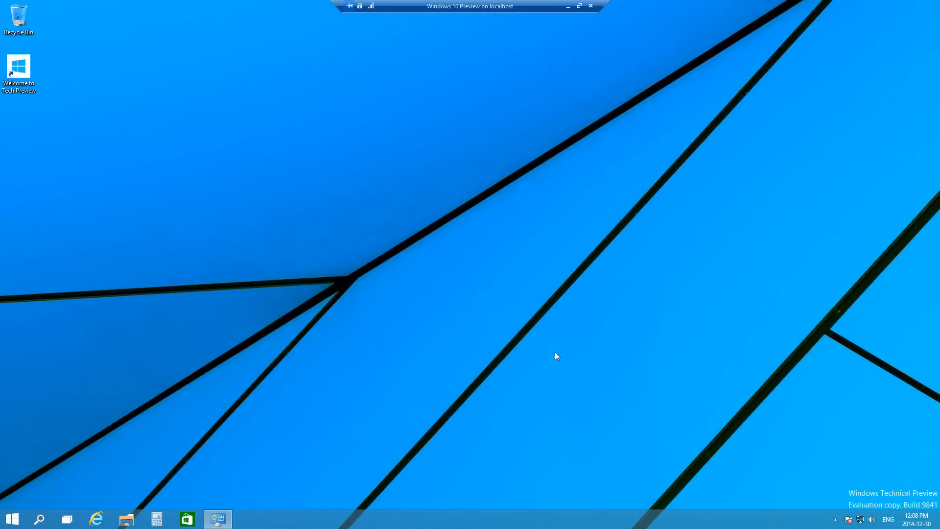
{"action": "mouse_move", "coordinate": [531, 334]}
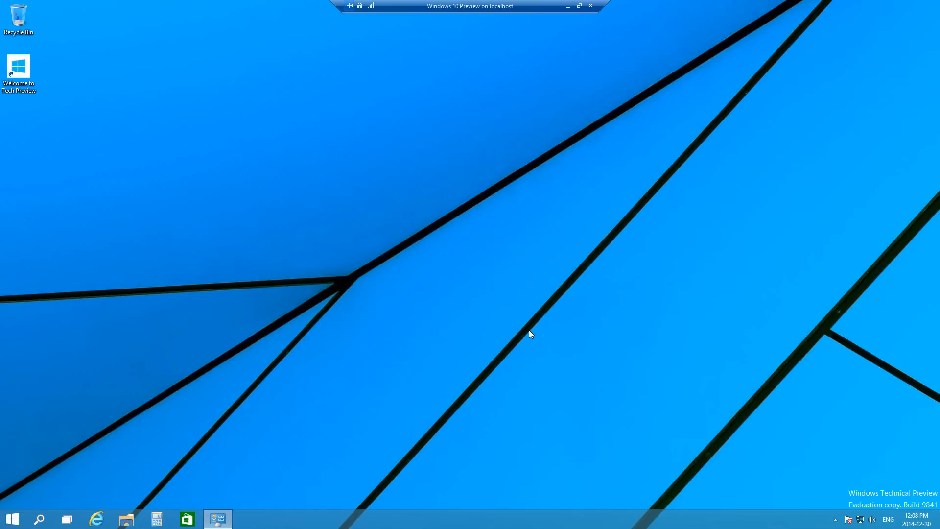
{"action": "key", "text": "ctrl+alt+delete"}
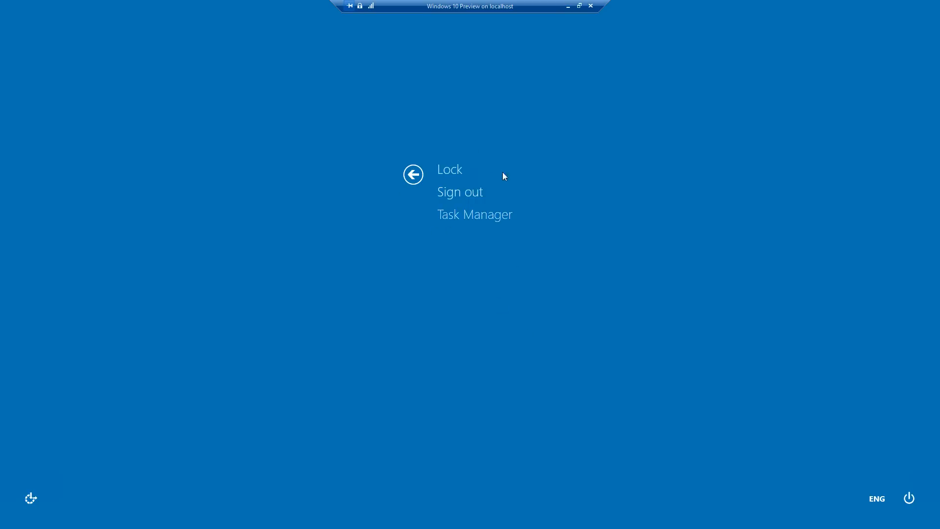
{"action": "mouse_move", "coordinate": [465, 161]}
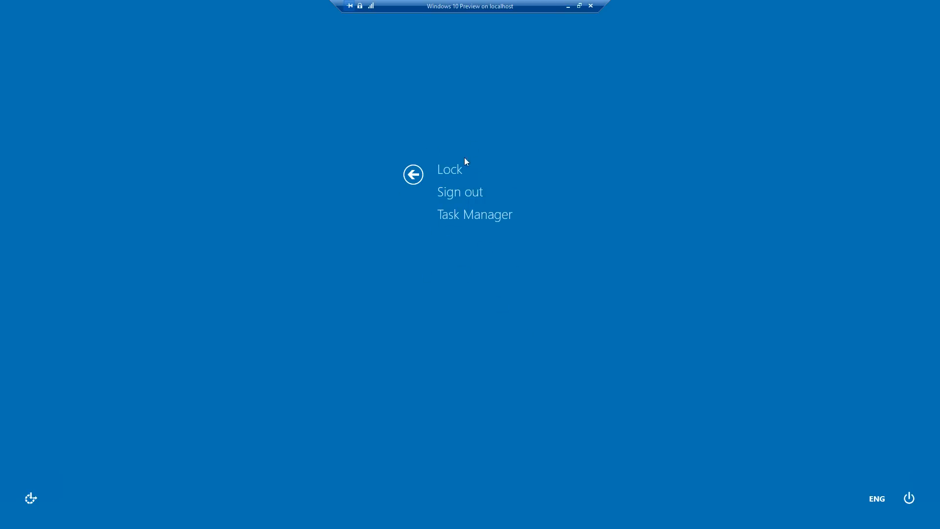
{"action": "mouse_move", "coordinate": [455, 255]}
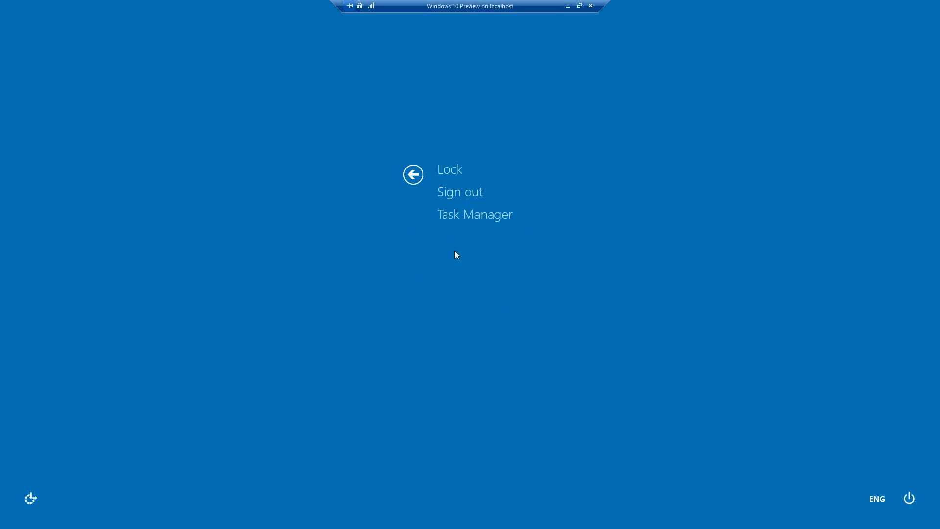
{"action": "mouse_move", "coordinate": [457, 192]}
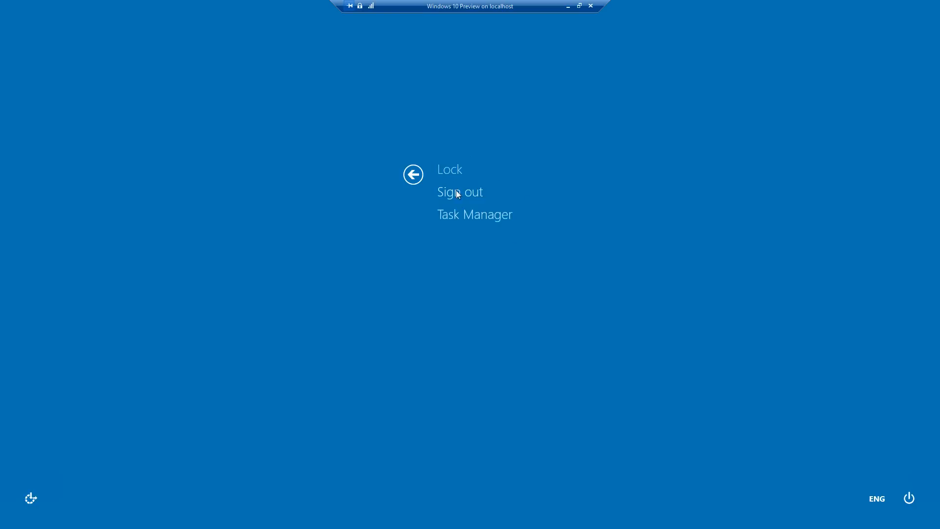
{"action": "mouse_move", "coordinate": [458, 216]}
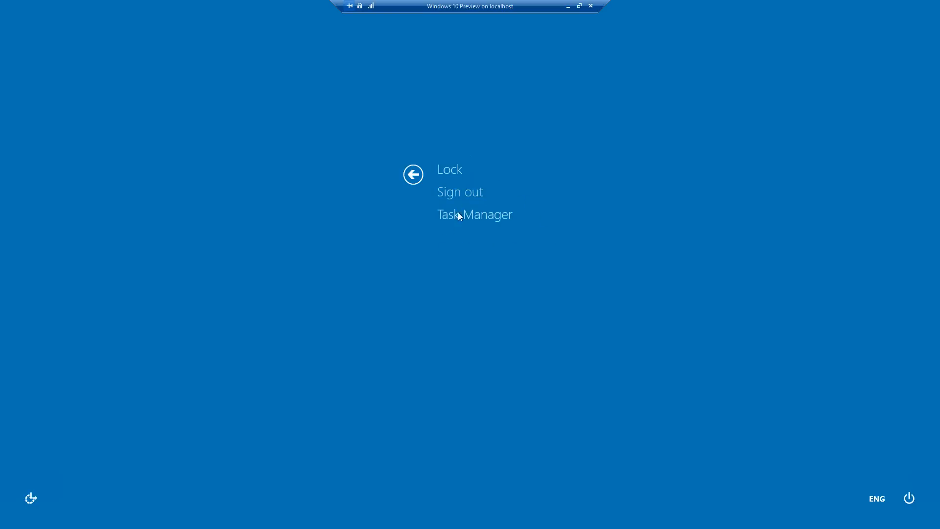
{"action": "mouse_move", "coordinate": [446, 270]}
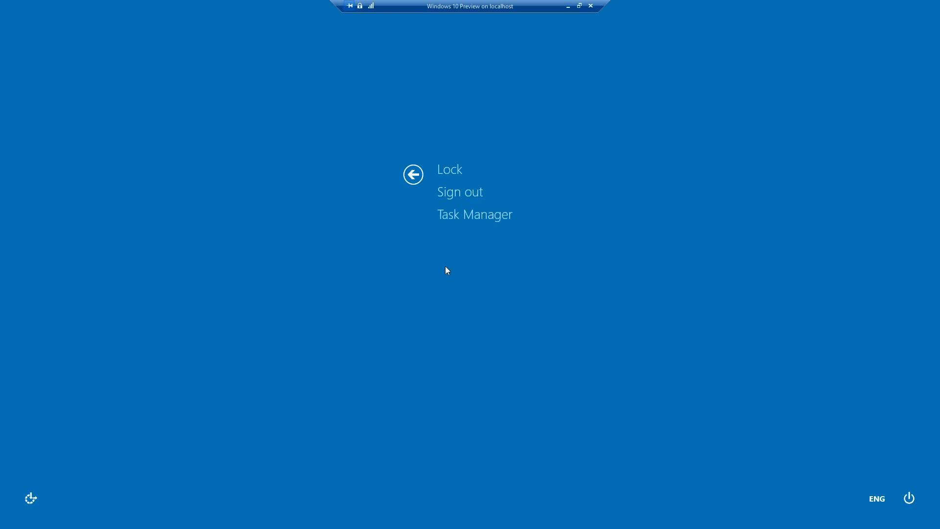
{"action": "mouse_move", "coordinate": [459, 193]}
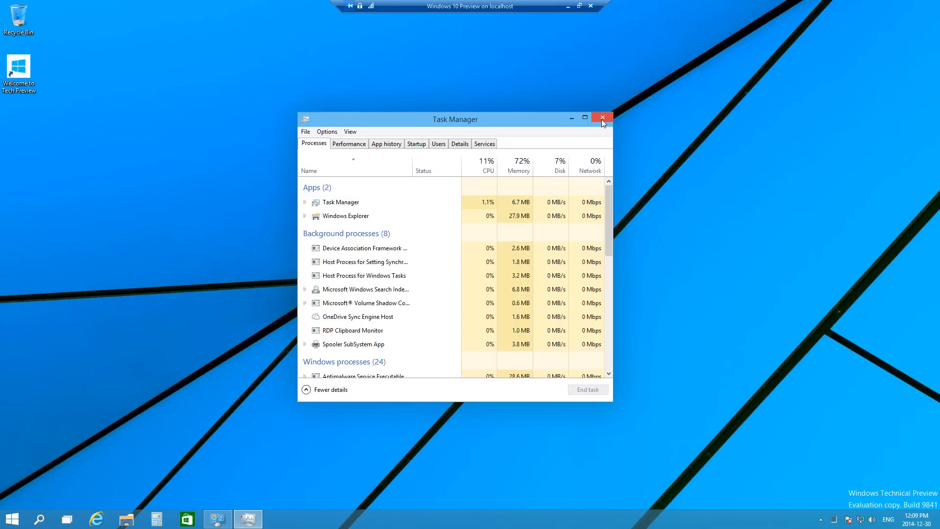
- Close Task Manager, reopen it by searching 'tas' from Start, then close it again
{"action": "left_click", "coordinate": [602, 119]}
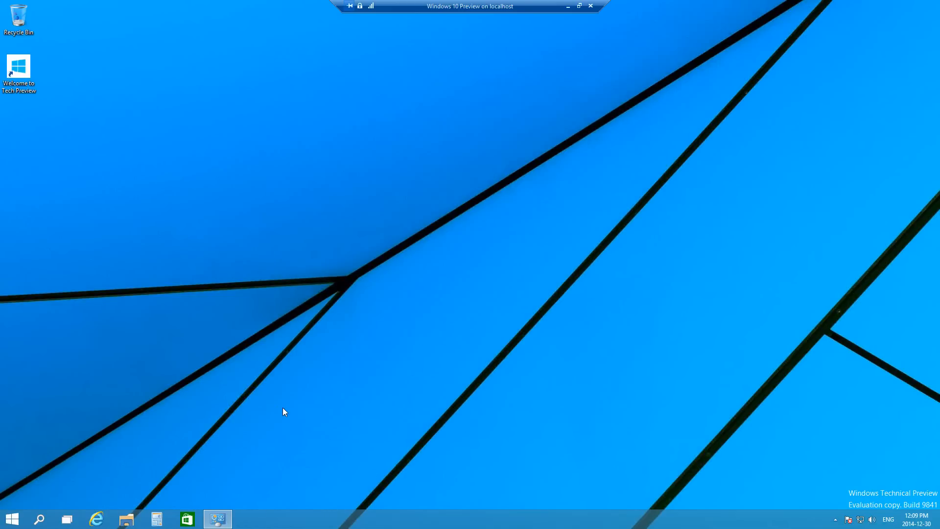
{"action": "left_click", "coordinate": [12, 519]}
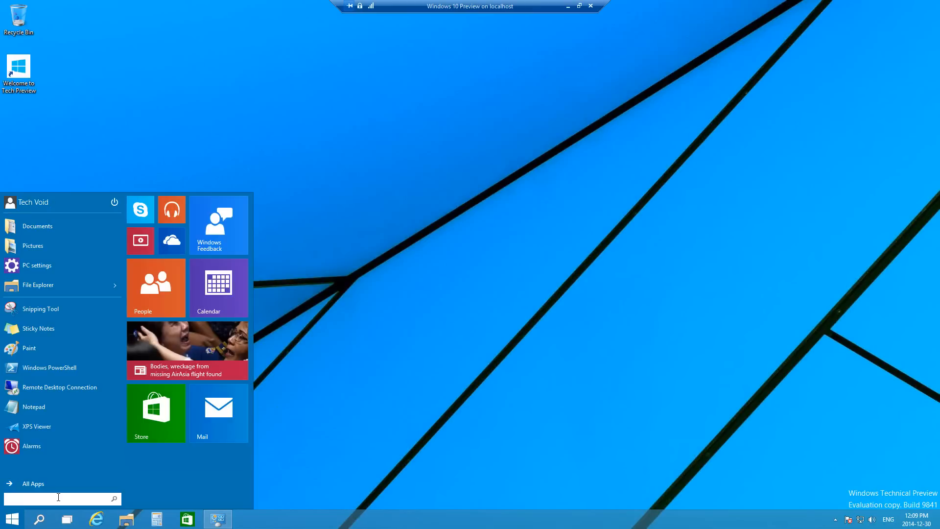
{"action": "type", "text": "task Manager"}
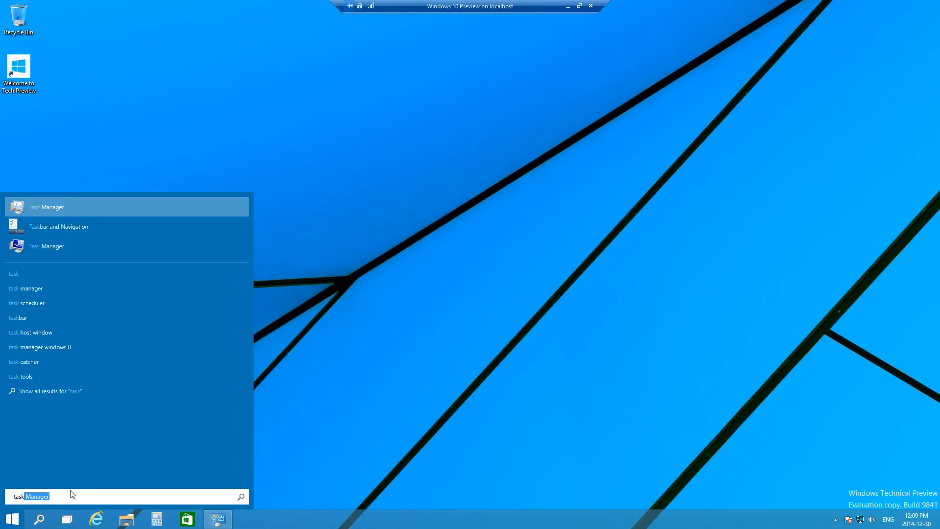
{"action": "mouse_move", "coordinate": [39, 214]}
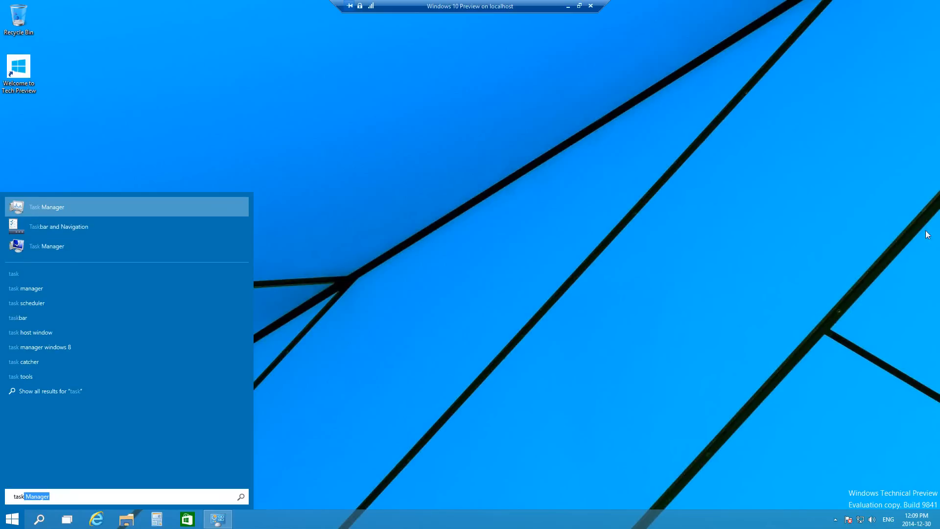
{"action": "left_click", "coordinate": [52, 206]}
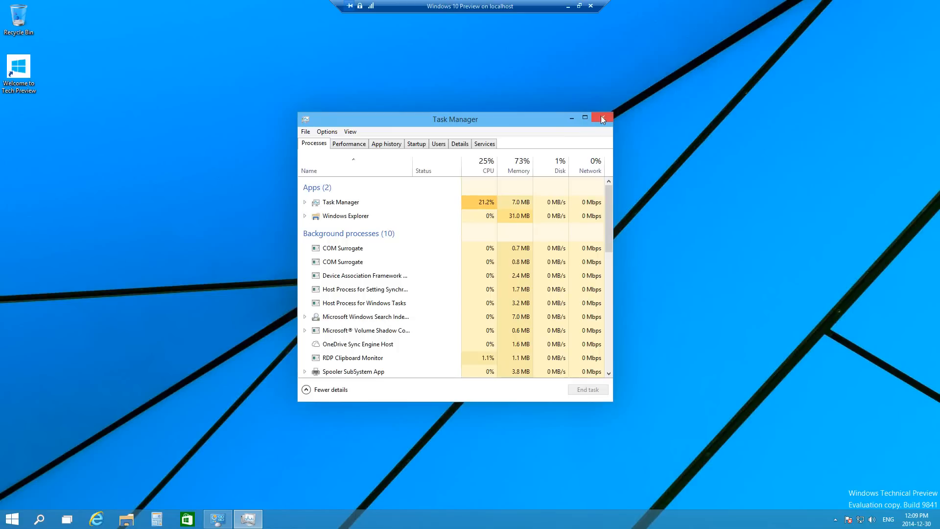
{"action": "left_click", "coordinate": [602, 118]}
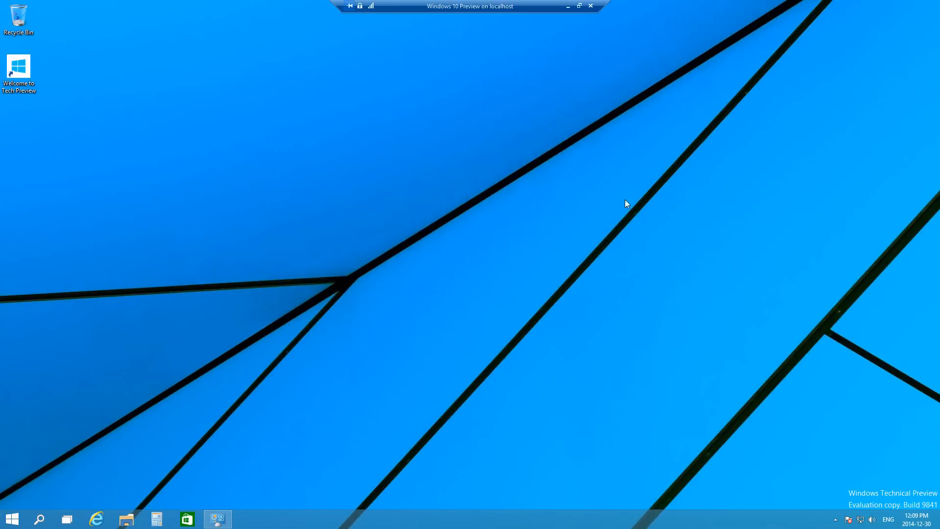
{"action": "left_click", "coordinate": [12, 518]}
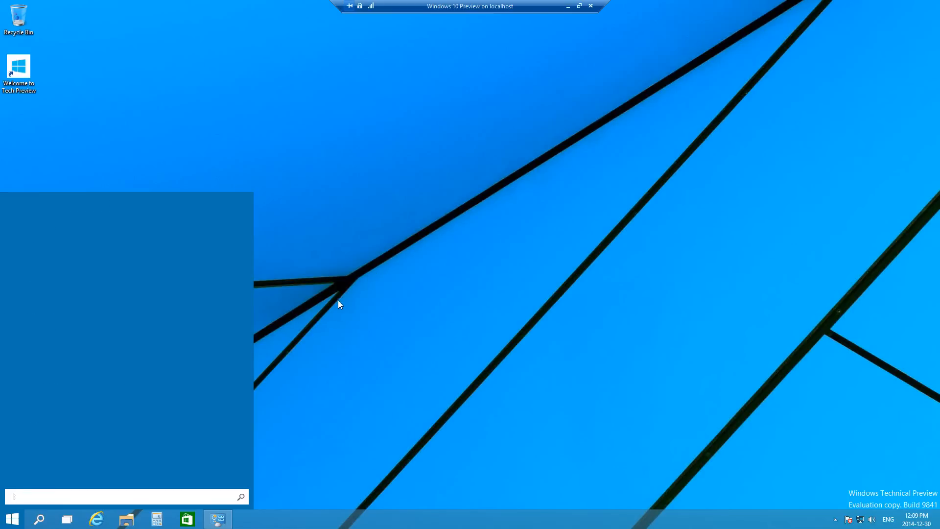
{"action": "type", "text": "task manager"}
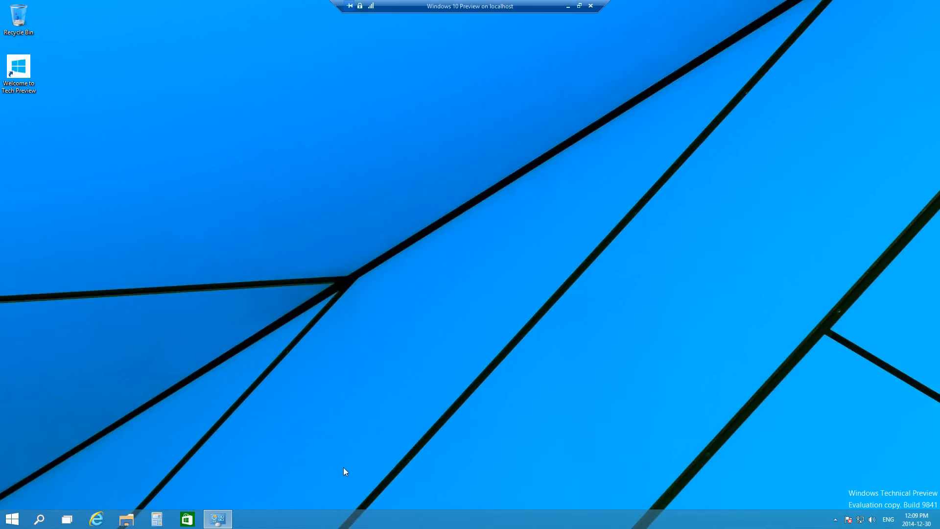
{"action": "mouse_move", "coordinate": [426, 516]}
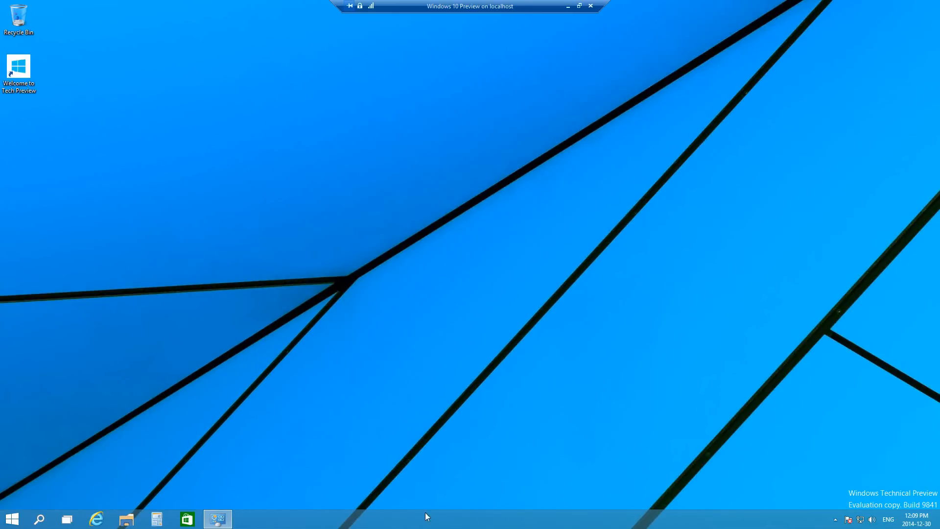
{"action": "right_click", "coordinate": [425, 516]}
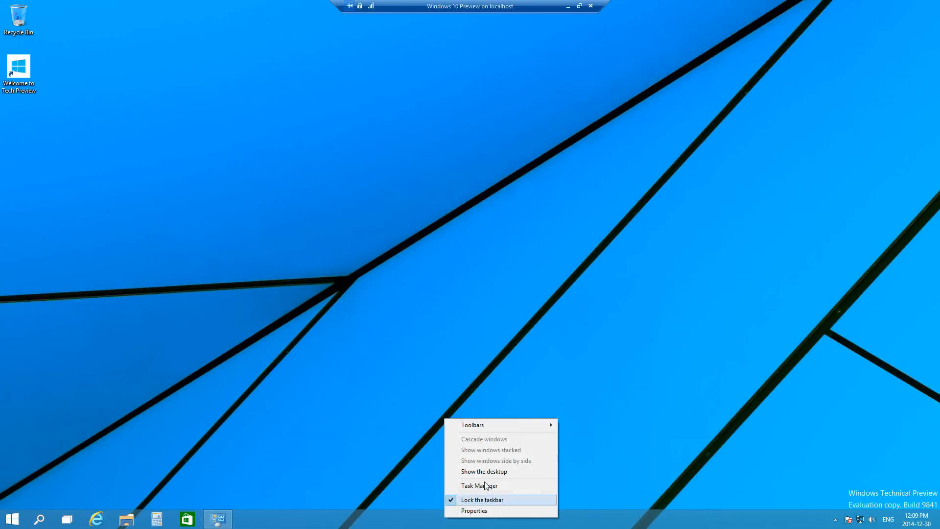
{"action": "left_click", "coordinate": [478, 485]}
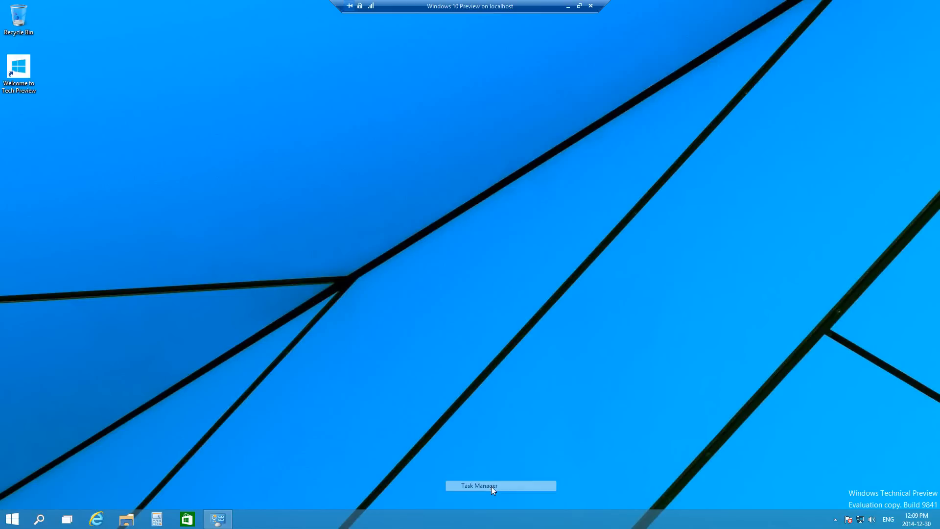
{"action": "left_click", "coordinate": [500, 486]}
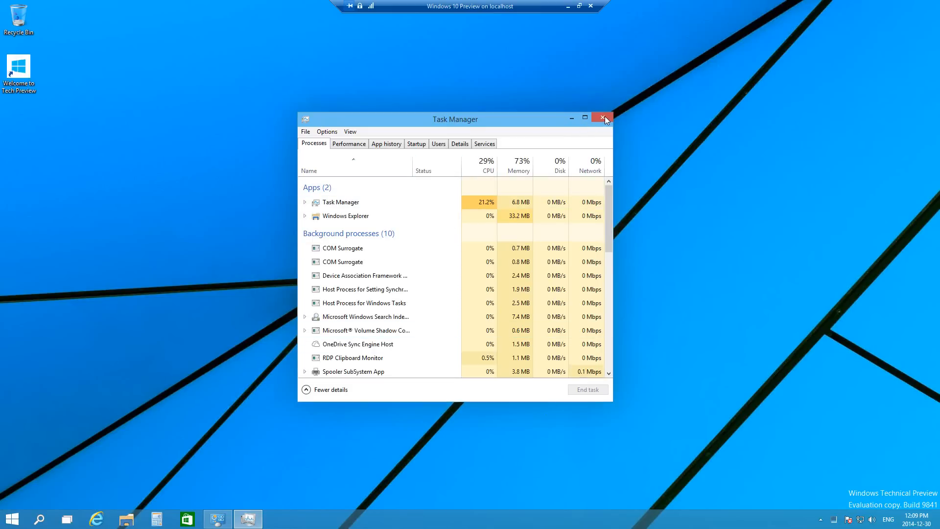
{"action": "left_click", "coordinate": [604, 118]}
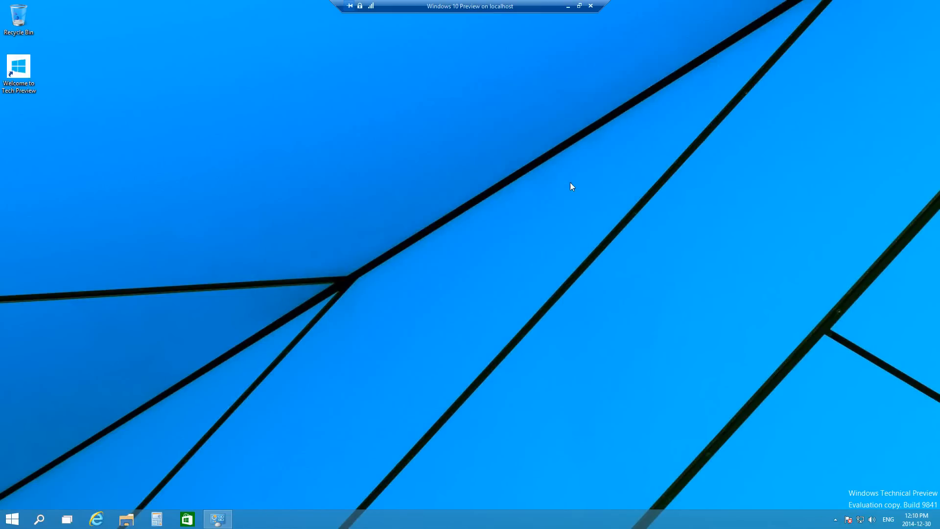
{"action": "mouse_move", "coordinate": [549, 300]}
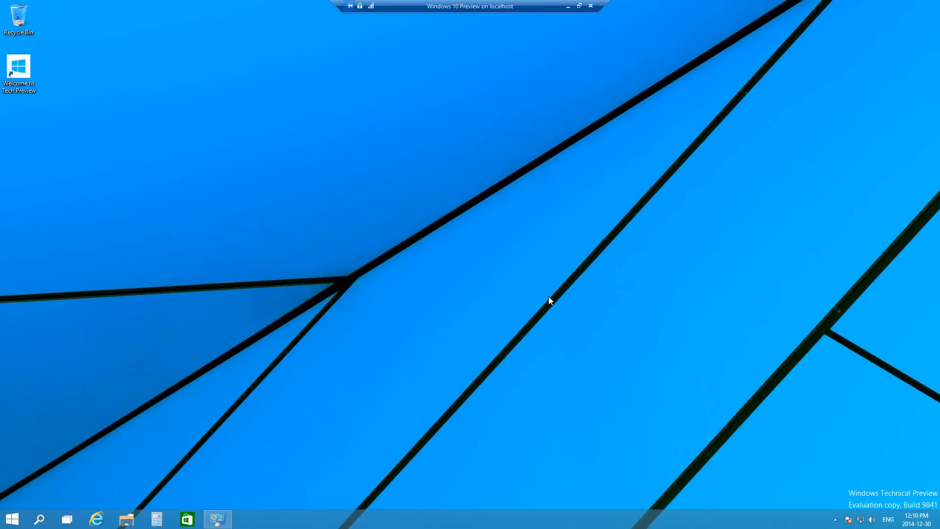
{"action": "left_click", "coordinate": [248, 519]}
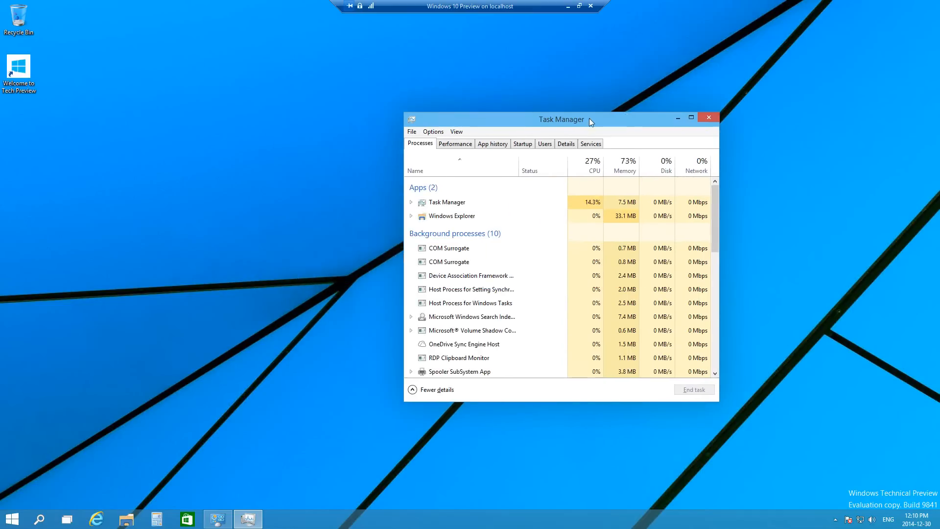
{"action": "left_click_drag", "start_coordinate": [561, 118], "coordinate": [484, 90]}
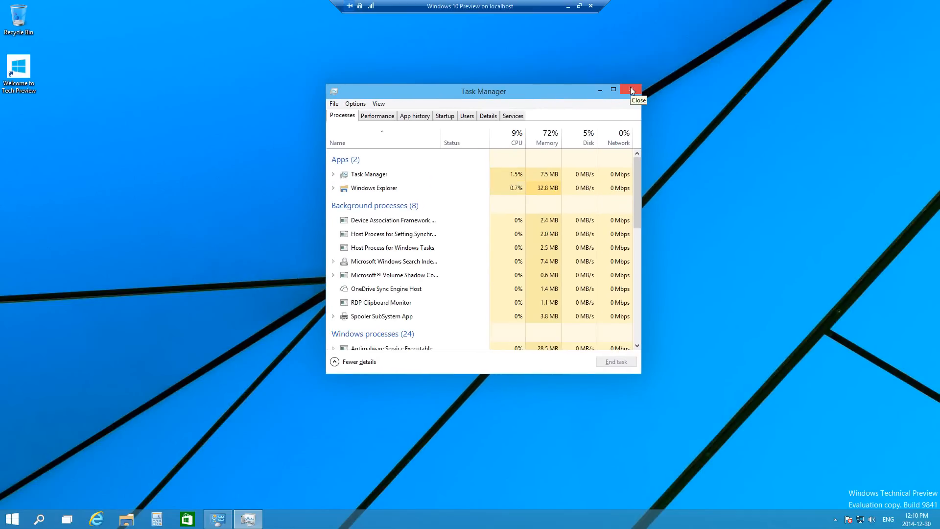
{"action": "left_click", "coordinate": [629, 90]}
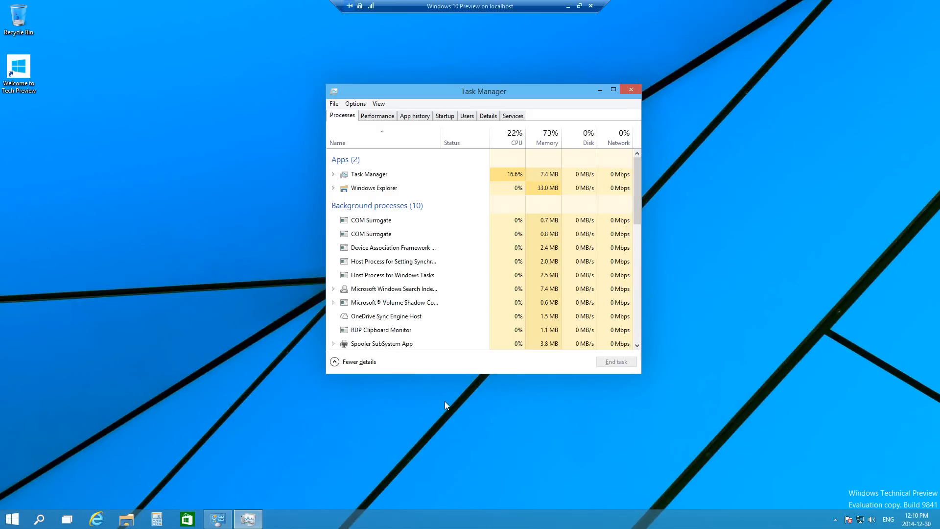
{"action": "mouse_move", "coordinate": [602, 97]}
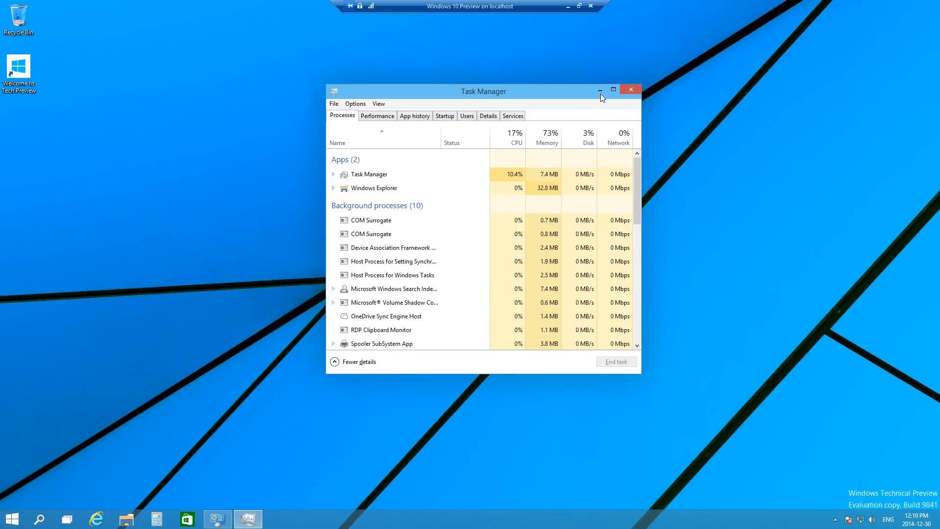
{"action": "left_click", "coordinate": [629, 89]}
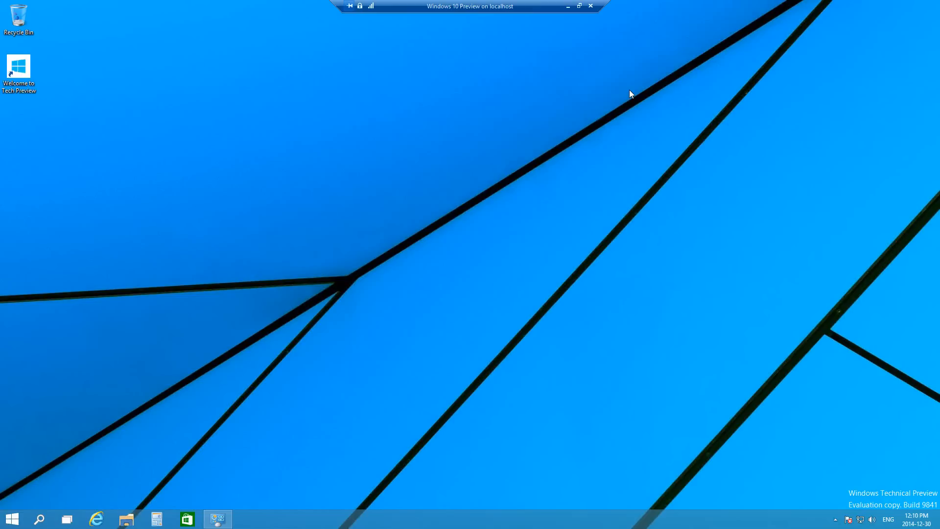
{"action": "mouse_move", "coordinate": [826, 390]}
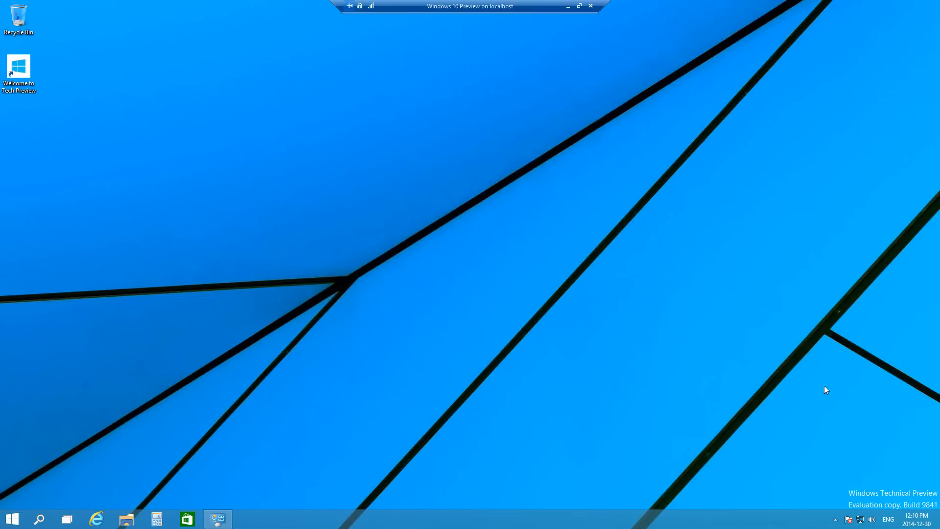